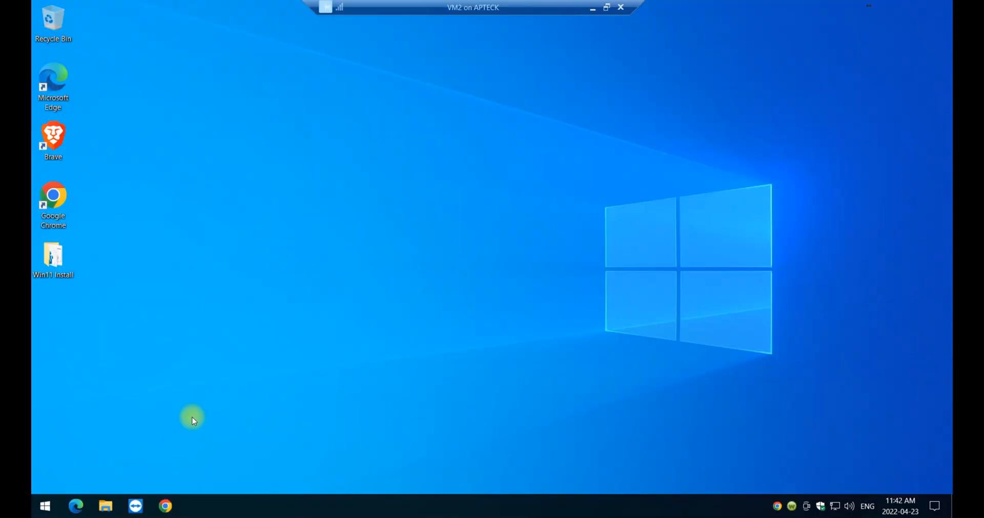
{"action": "mouse_move", "coordinate": [171, 386]}
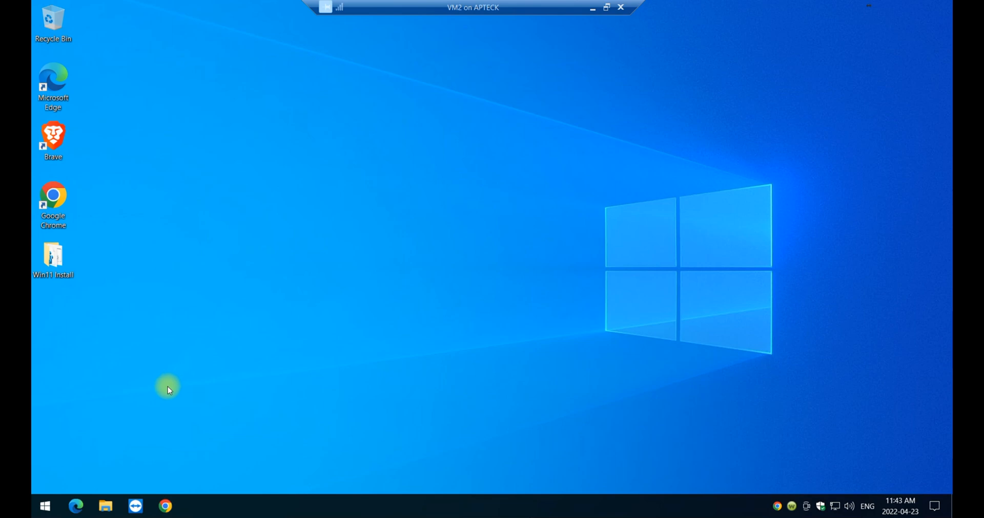
{"action": "mouse_move", "coordinate": [173, 397]}
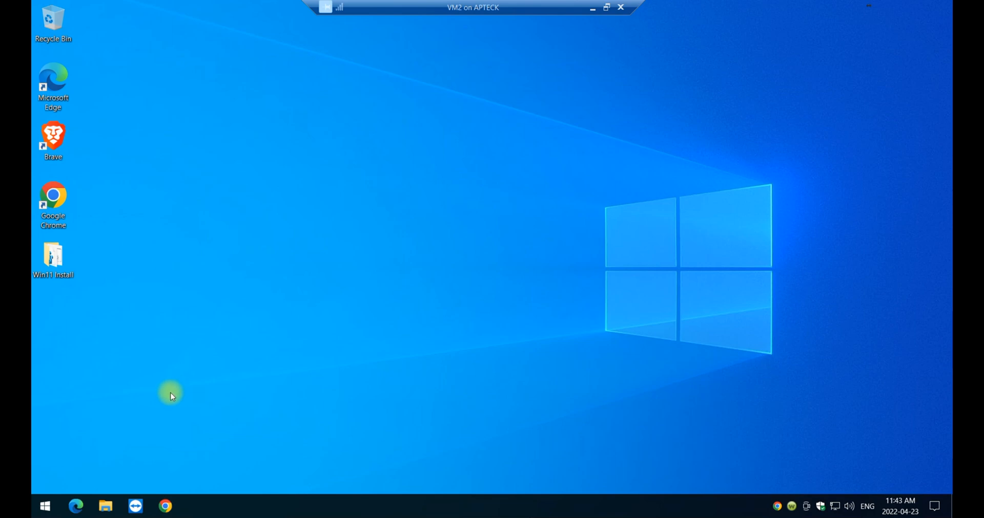
{"action": "mouse_move", "coordinate": [151, 388]}
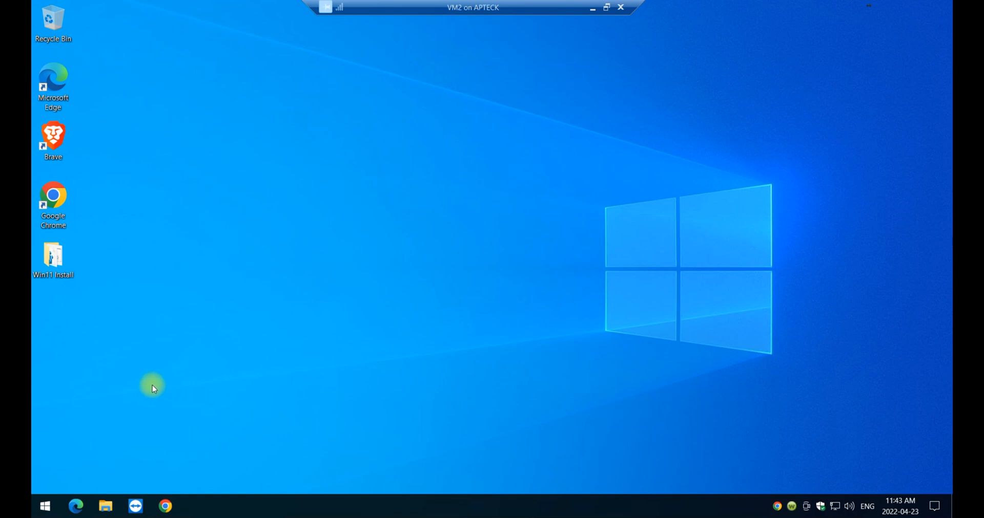
{"action": "mouse_move", "coordinate": [86, 244]}
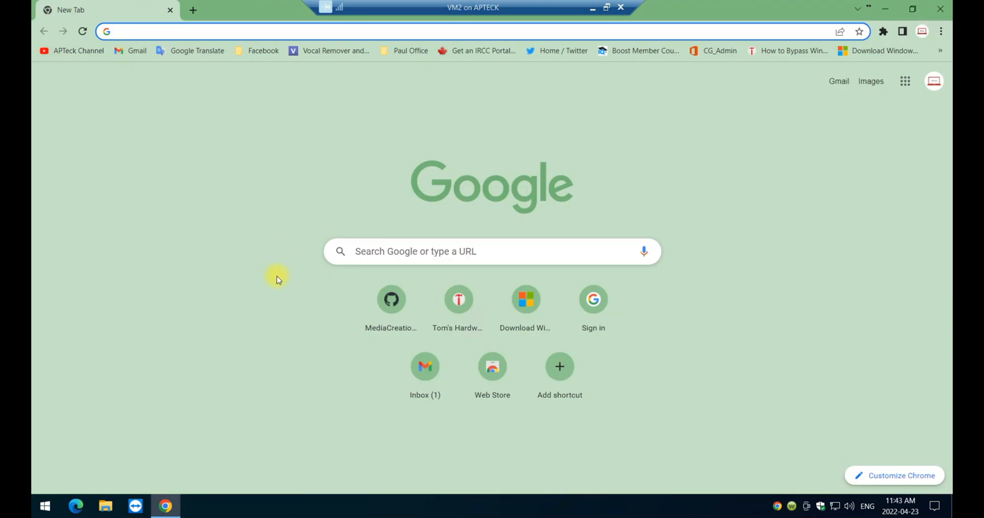
{"action": "mouse_move", "coordinate": [237, 210]}
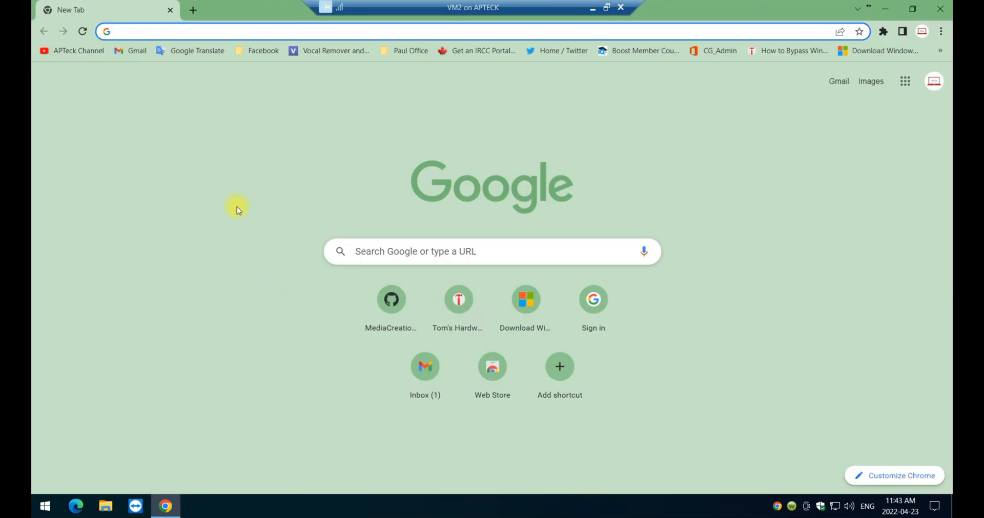
{"action": "mouse_move", "coordinate": [213, 244]}
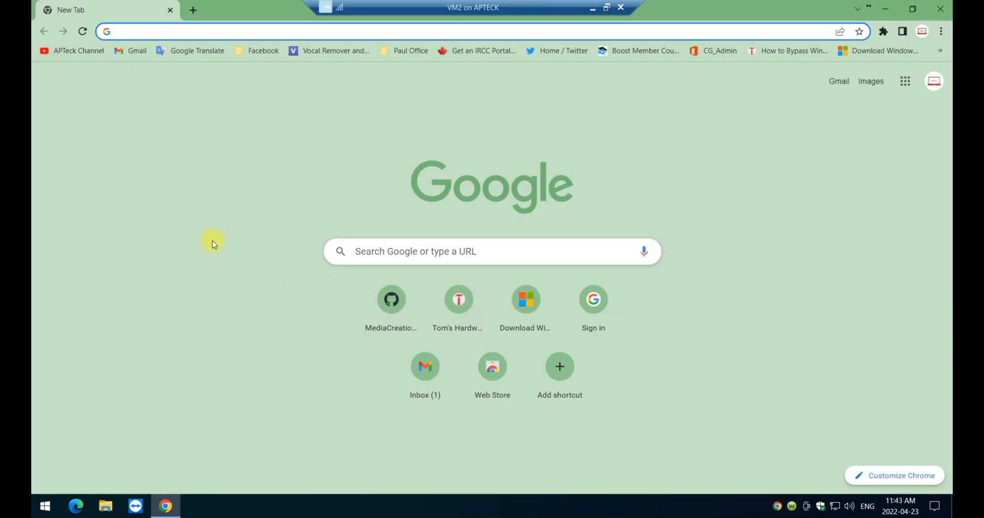
{"action": "mouse_move", "coordinate": [209, 252]}
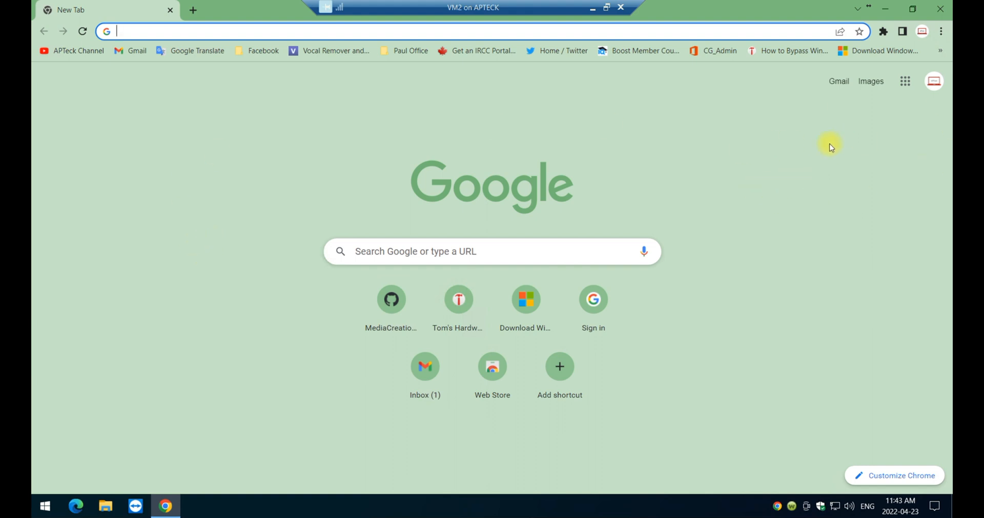
{"action": "mouse_move", "coordinate": [941, 31]}
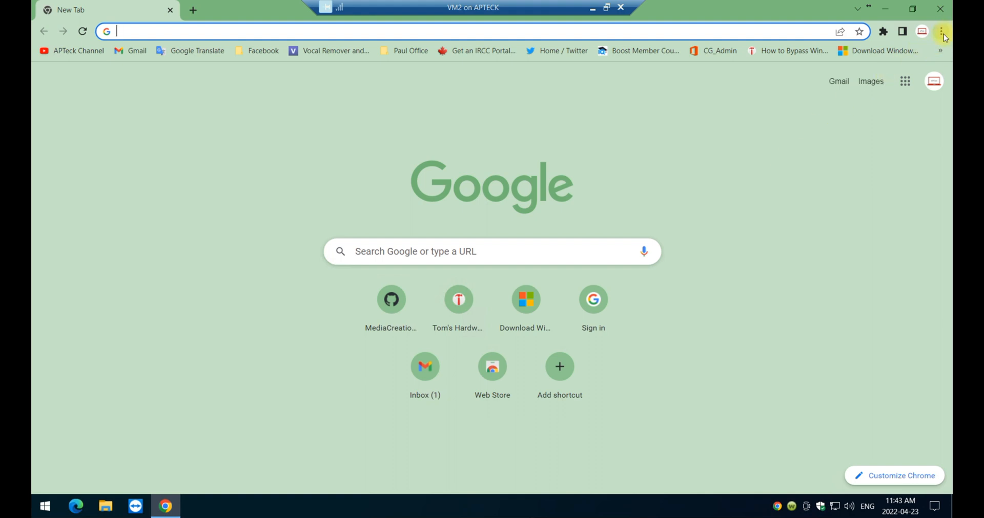
Step: Go to Chrome Settings from the three-dot menu and search settings for 'pass'
{"action": "left_click", "coordinate": [940, 31]}
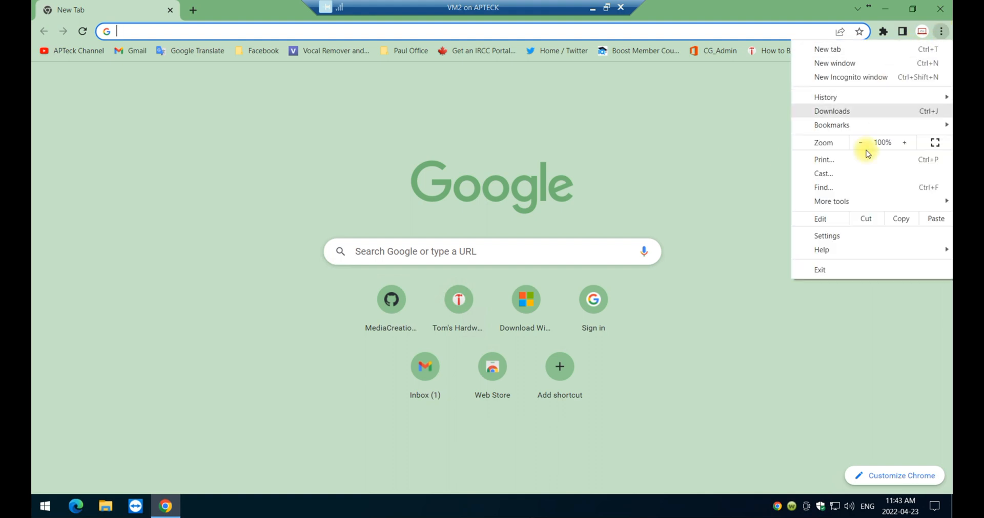
{"action": "left_click", "coordinate": [827, 235]}
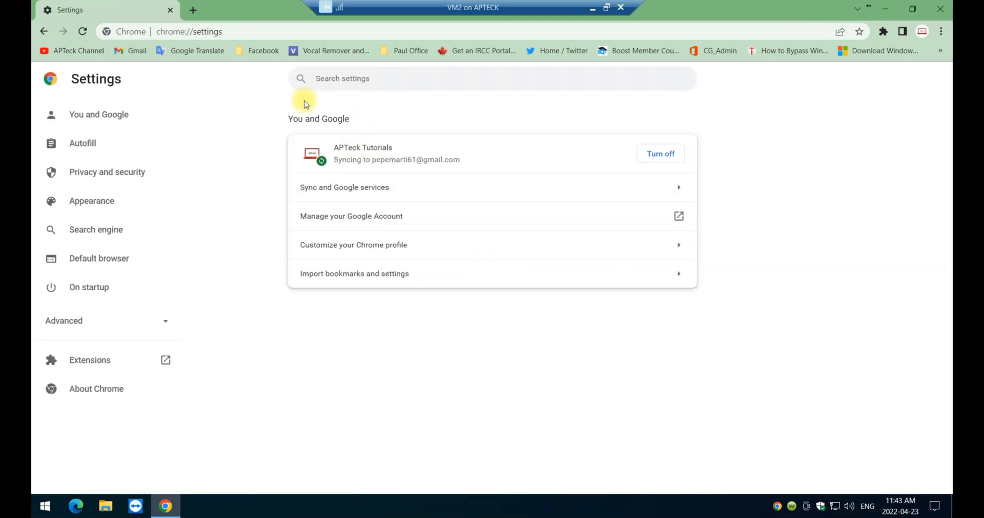
{"action": "type", "text": "pass"}
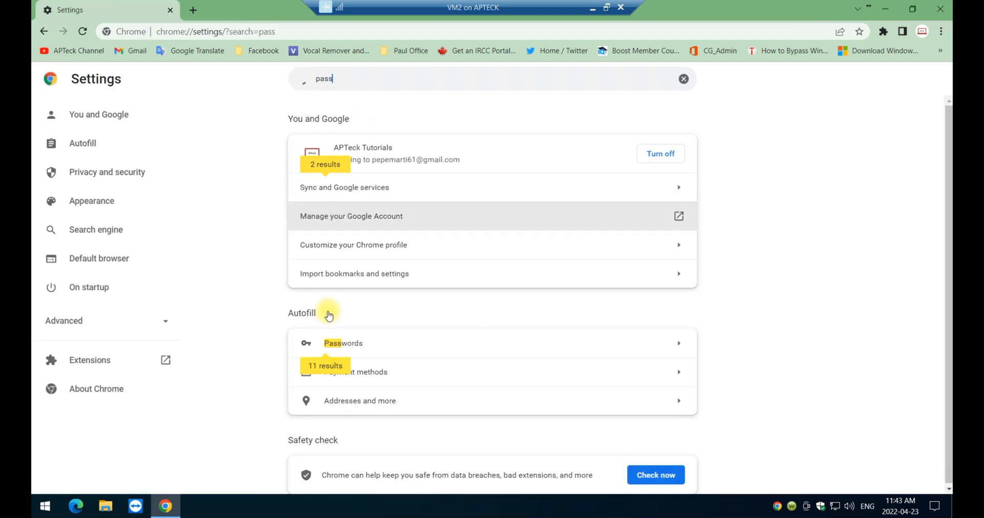
{"action": "mouse_move", "coordinate": [326, 322]}
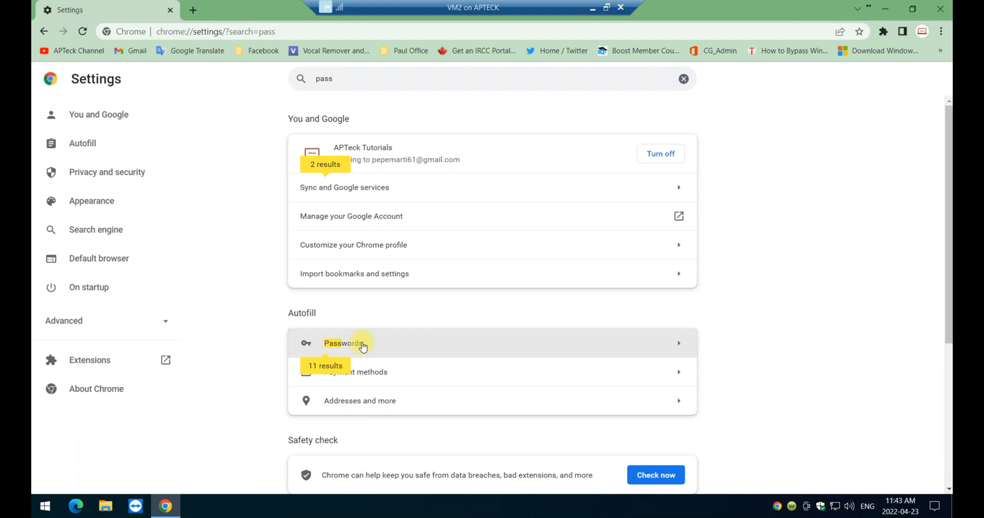
Step: Go to the Saved Passwords list and show the actions for the 10.5.40.52 entry
{"action": "left_click", "coordinate": [343, 343]}
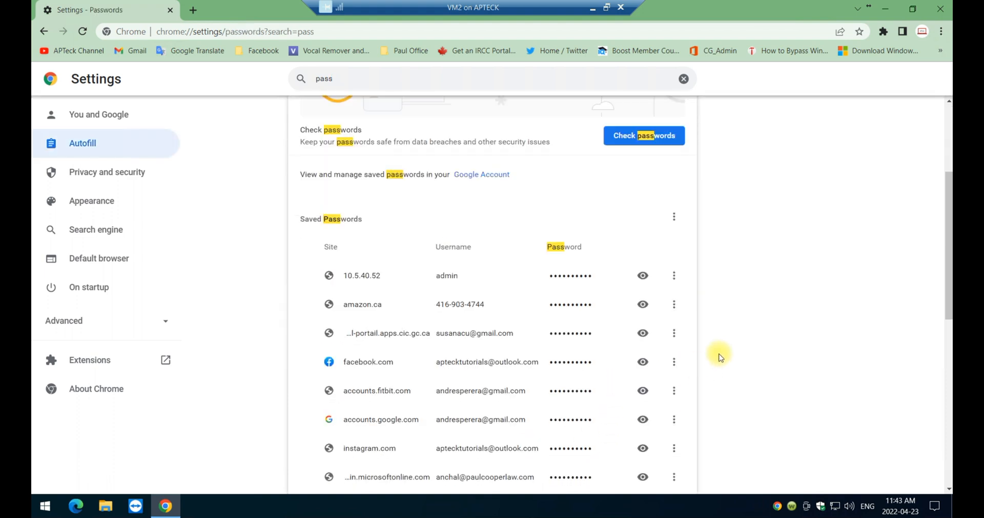
{"action": "mouse_move", "coordinate": [455, 276]}
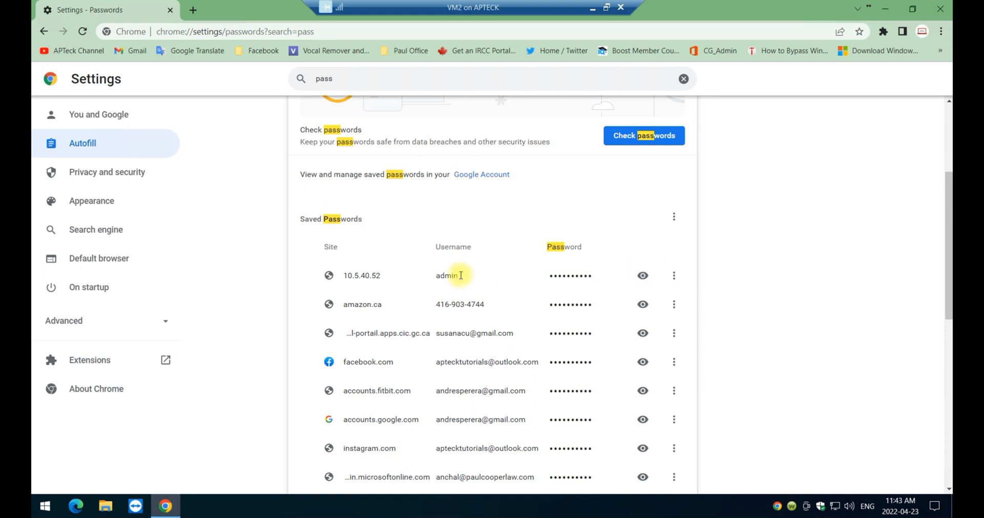
{"action": "mouse_move", "coordinate": [346, 281]}
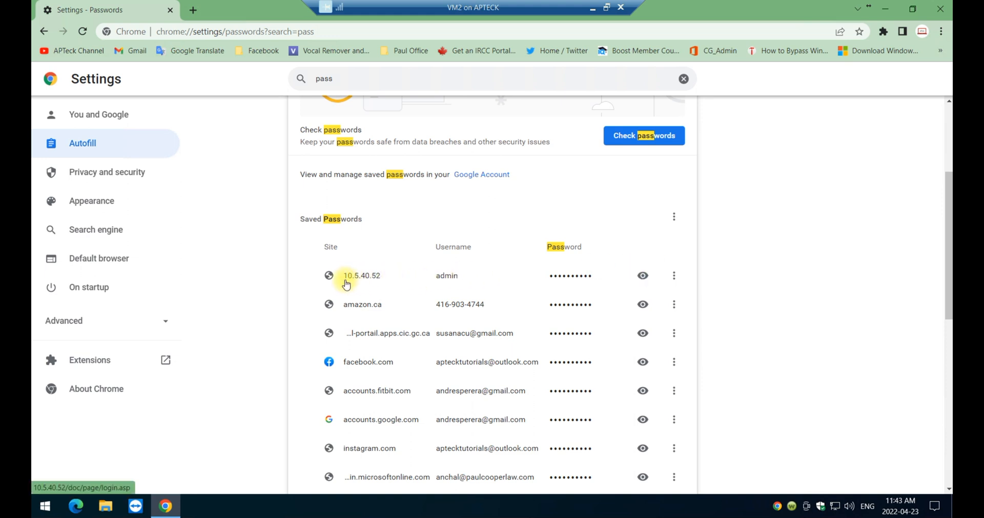
{"action": "mouse_move", "coordinate": [674, 277]}
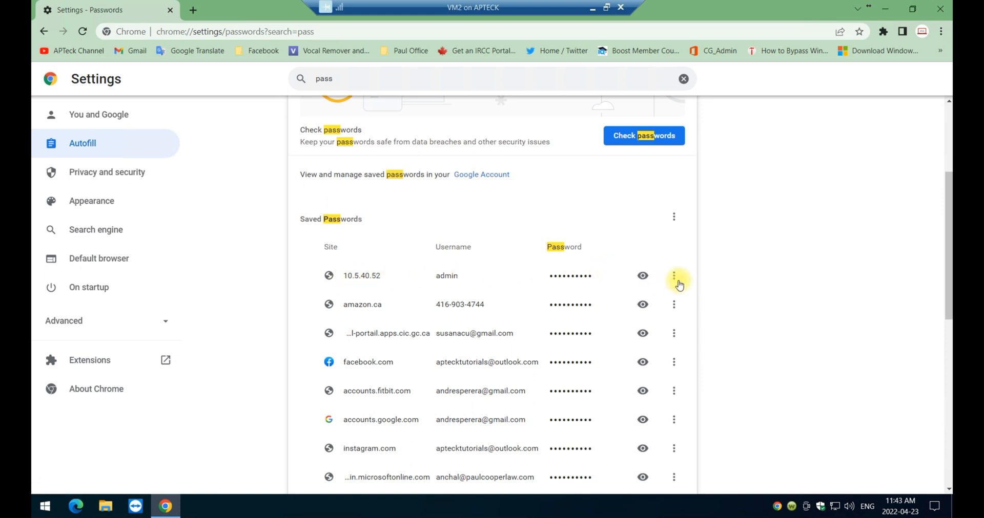
{"action": "left_click", "coordinate": [674, 276]}
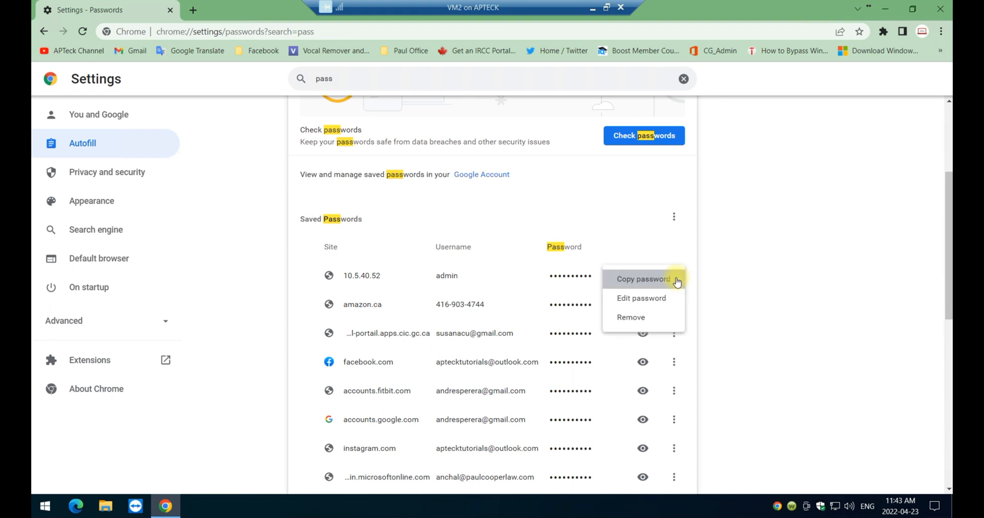
{"action": "mouse_move", "coordinate": [640, 298]}
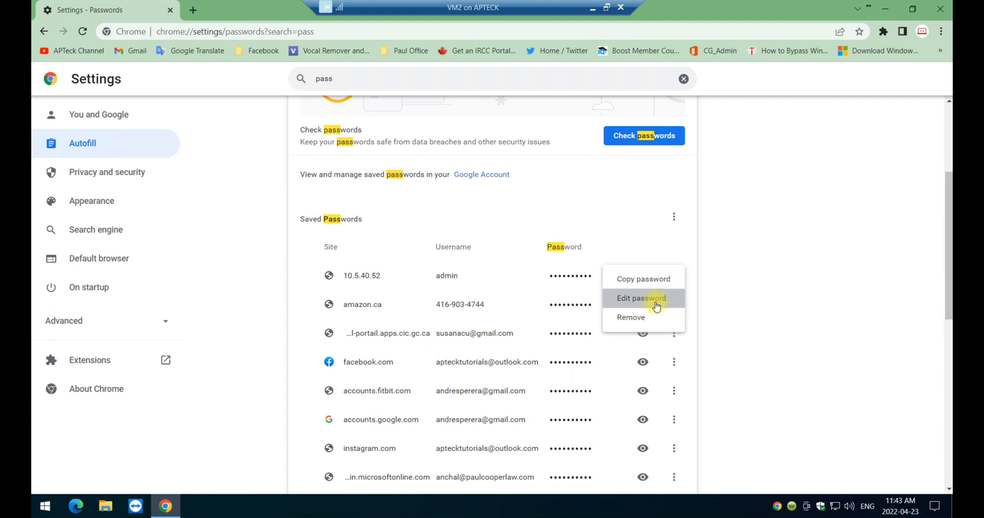
{"action": "mouse_move", "coordinate": [650, 319]}
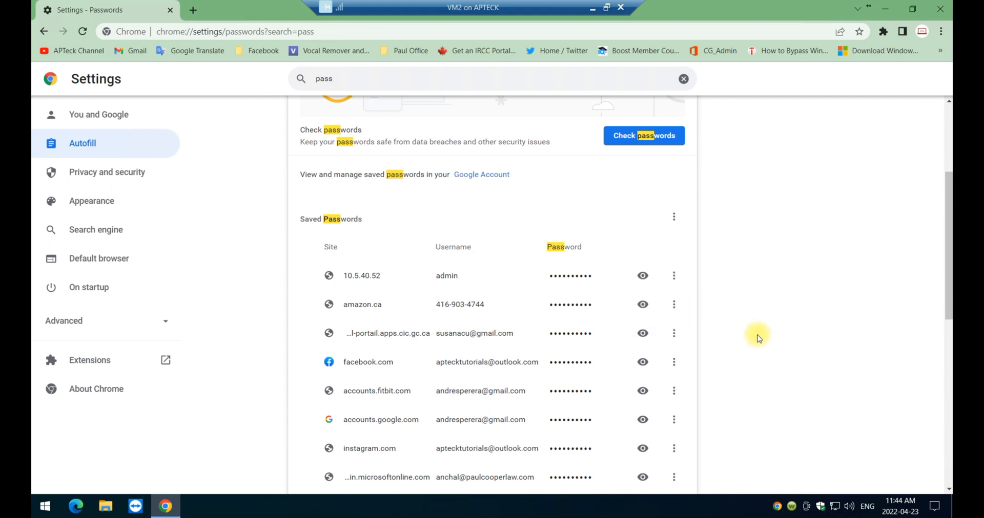
{"action": "mouse_move", "coordinate": [459, 279]}
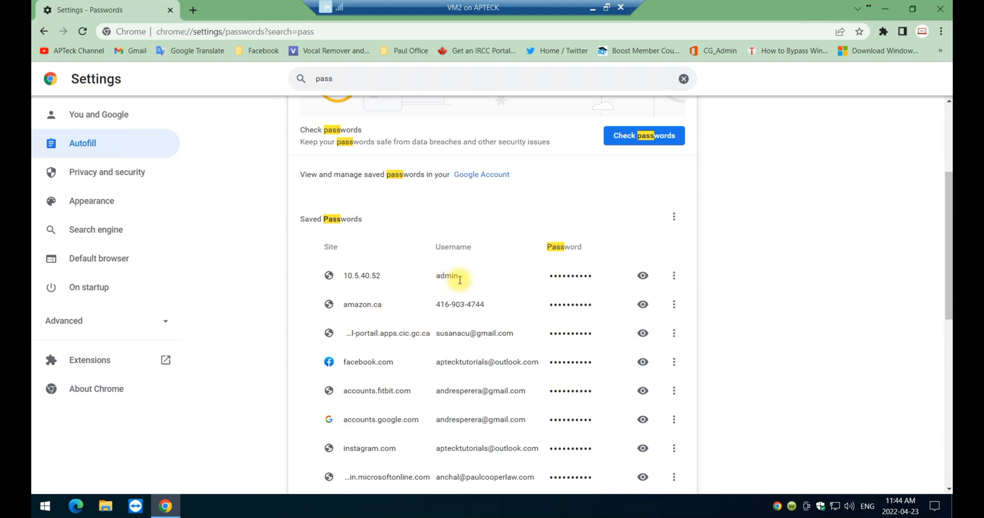
{"action": "mouse_move", "coordinate": [642, 275]}
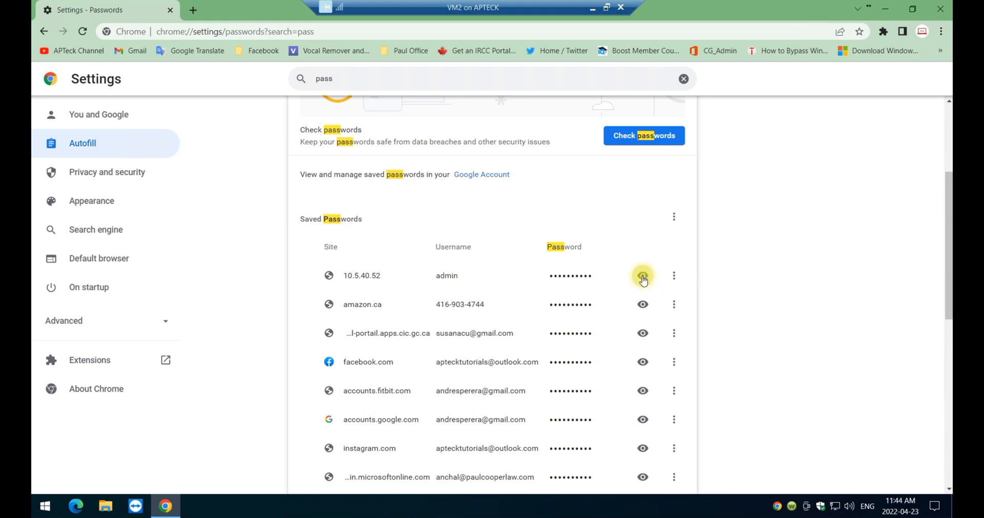
Step: Reveal the 10.5.40.52 password in plain text via Windows authentication and show its more-actions menu
{"action": "left_click", "coordinate": [642, 275]}
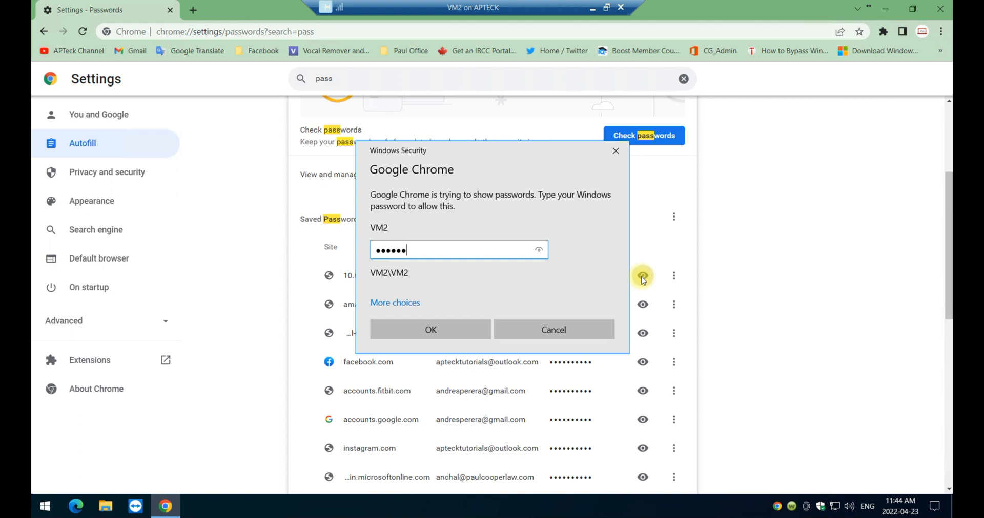
{"action": "left_click", "coordinate": [430, 330]}
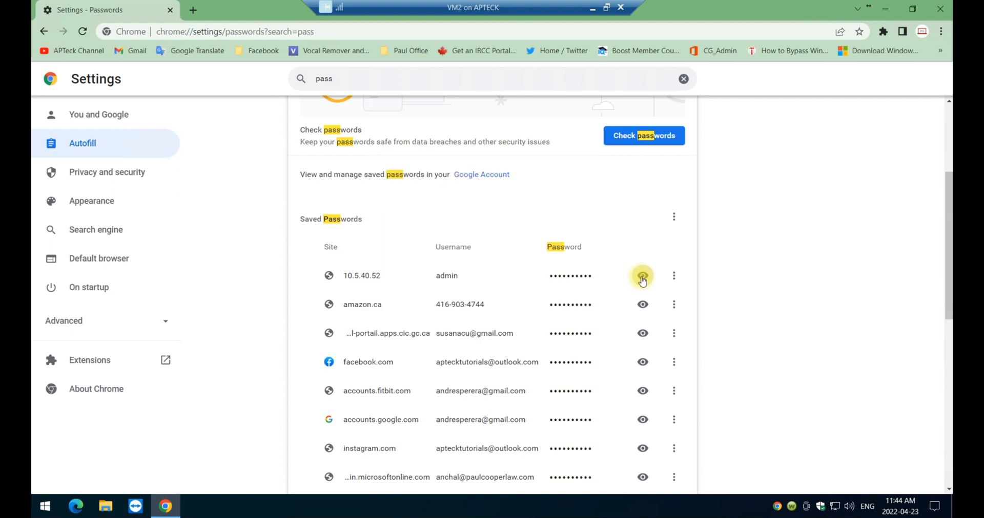
{"action": "left_click", "coordinate": [641, 275]}
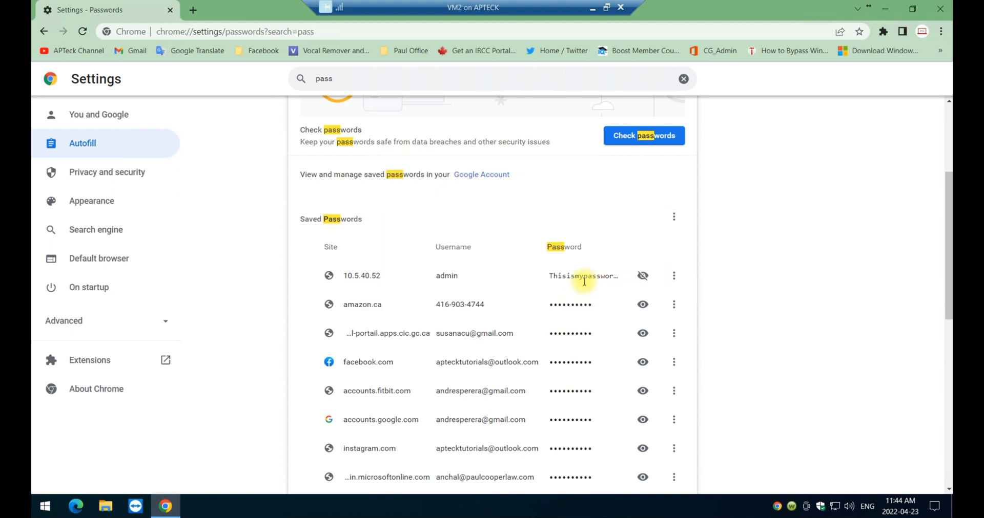
{"action": "left_click", "coordinate": [674, 276]}
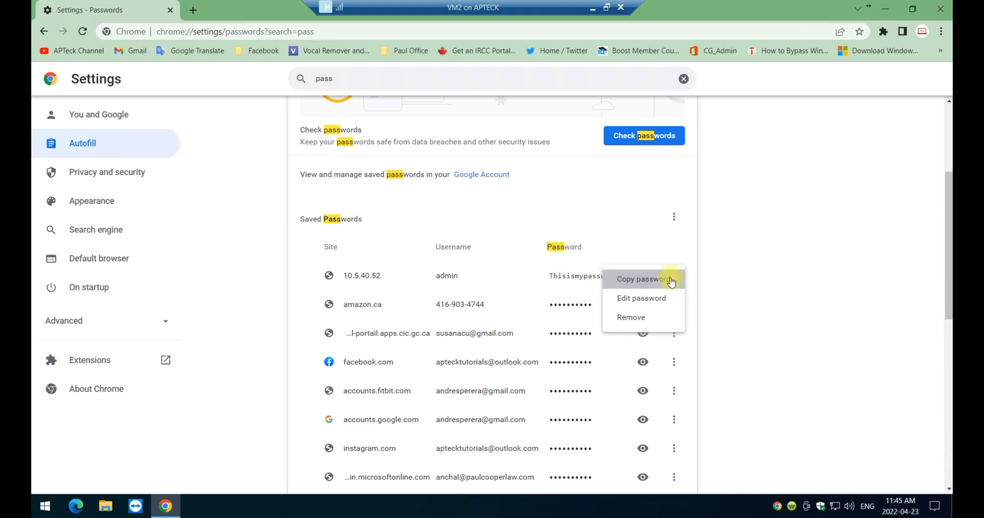
{"action": "mouse_move", "coordinate": [637, 284]}
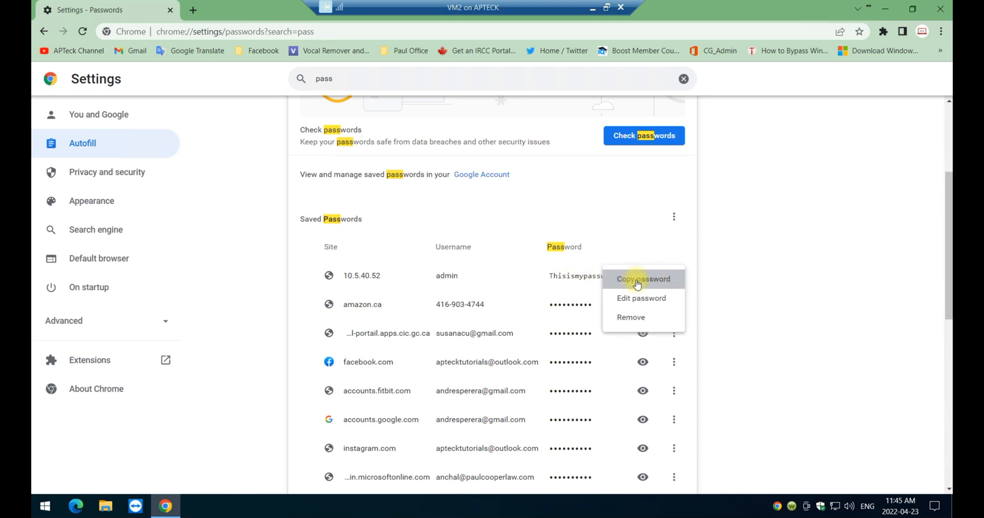
{"action": "mouse_move", "coordinate": [641, 298]}
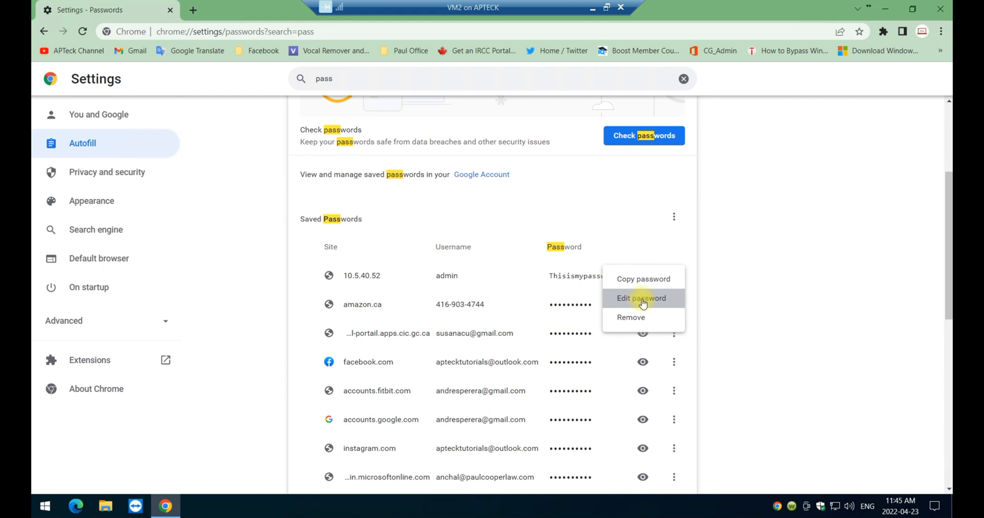
{"action": "left_click", "coordinate": [641, 298]}
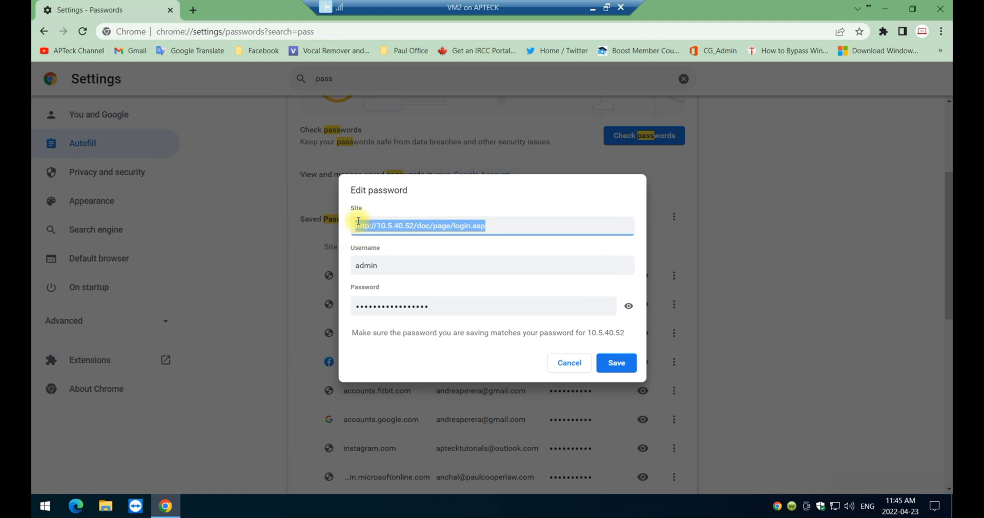
{"action": "mouse_move", "coordinate": [373, 217]}
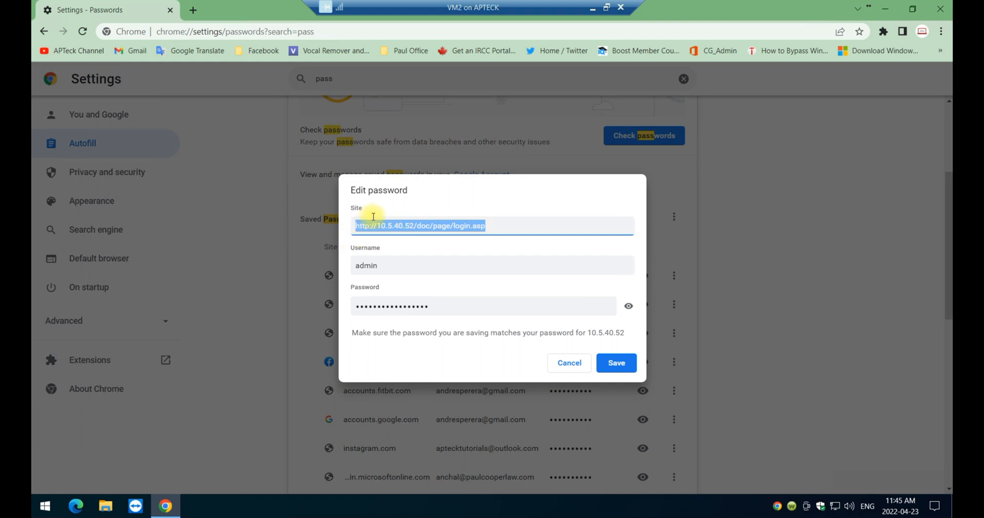
{"action": "mouse_move", "coordinate": [500, 228]}
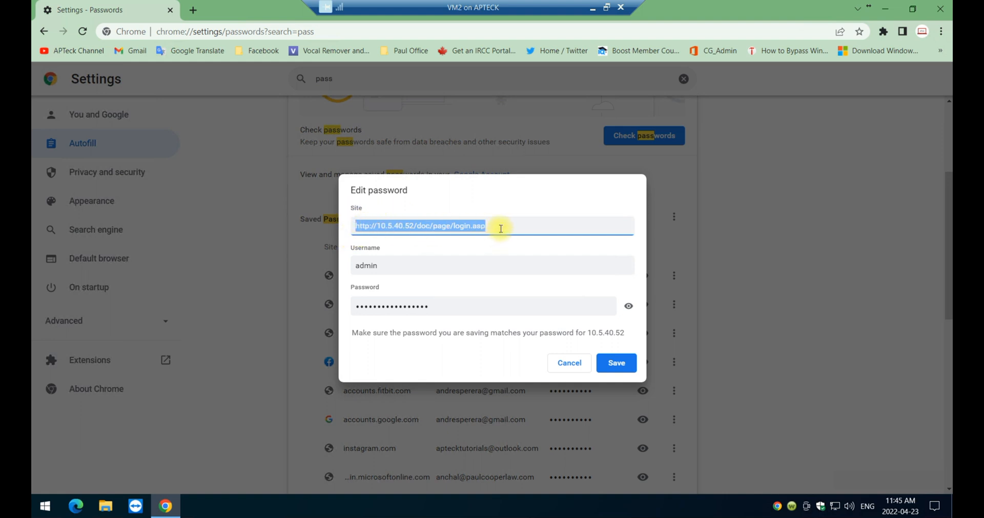
{"action": "mouse_move", "coordinate": [498, 237]}
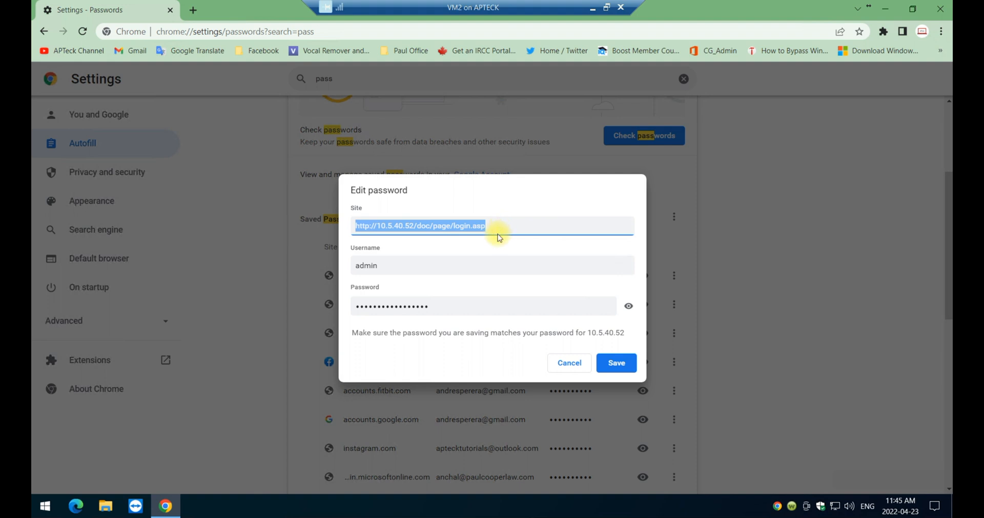
{"action": "mouse_move", "coordinate": [501, 236]}
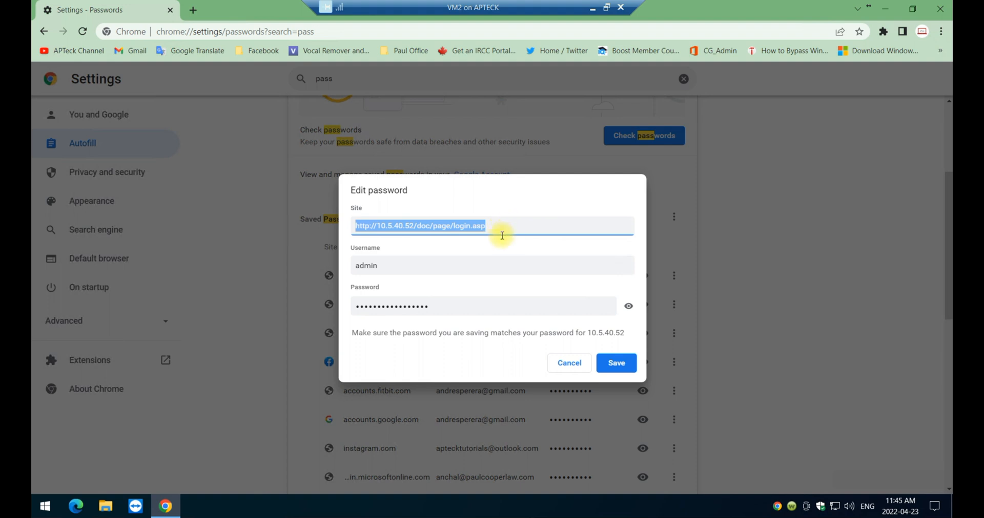
{"action": "left_click", "coordinate": [491, 265]}
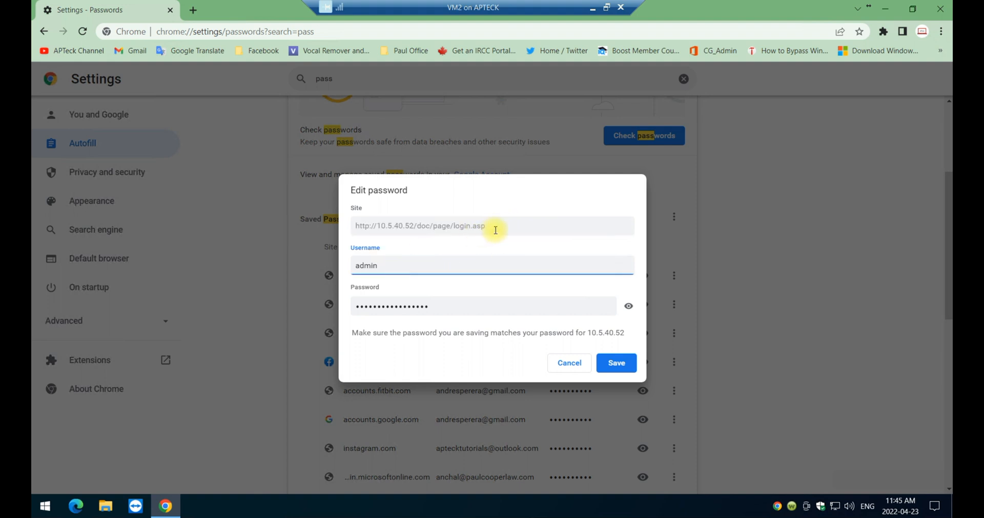
{"action": "triple_click", "coordinate": [420, 225]}
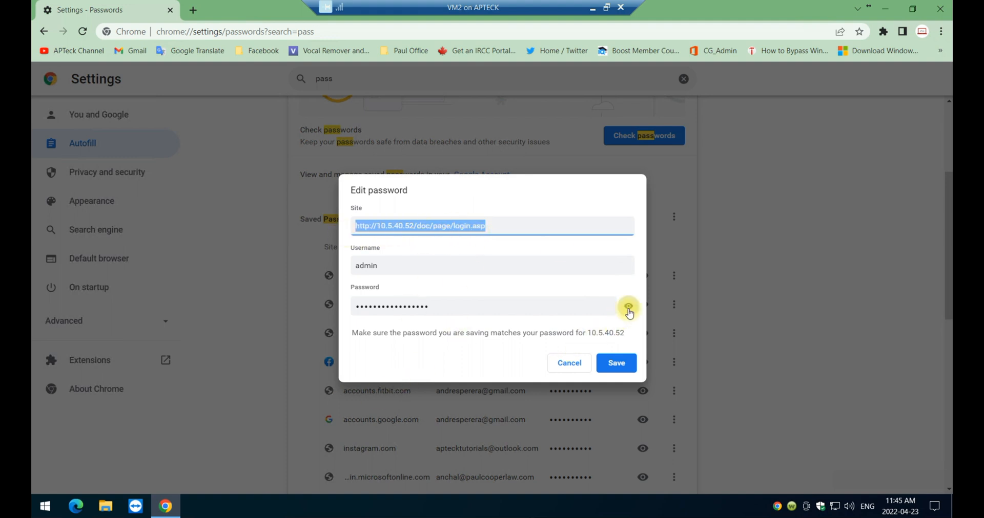
{"action": "left_click", "coordinate": [628, 309]}
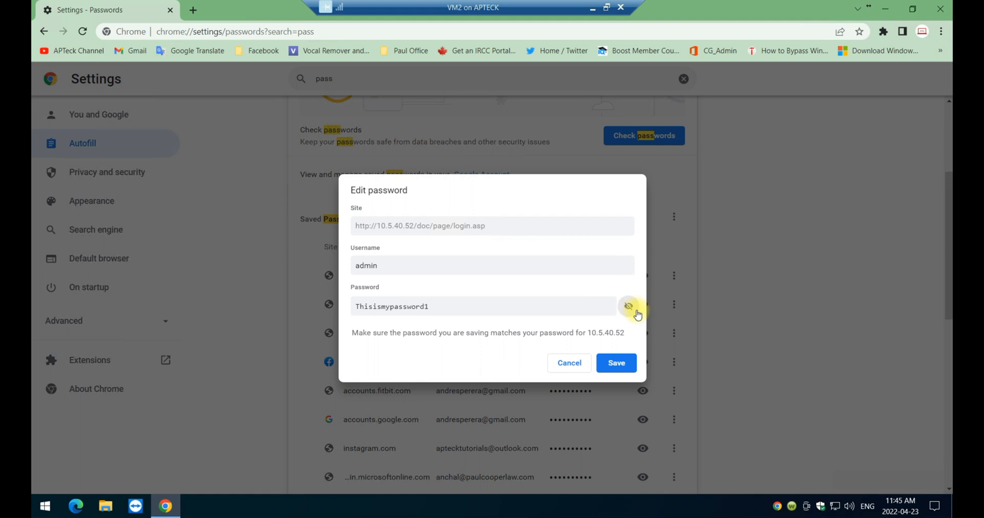
{"action": "left_click", "coordinate": [462, 306]}
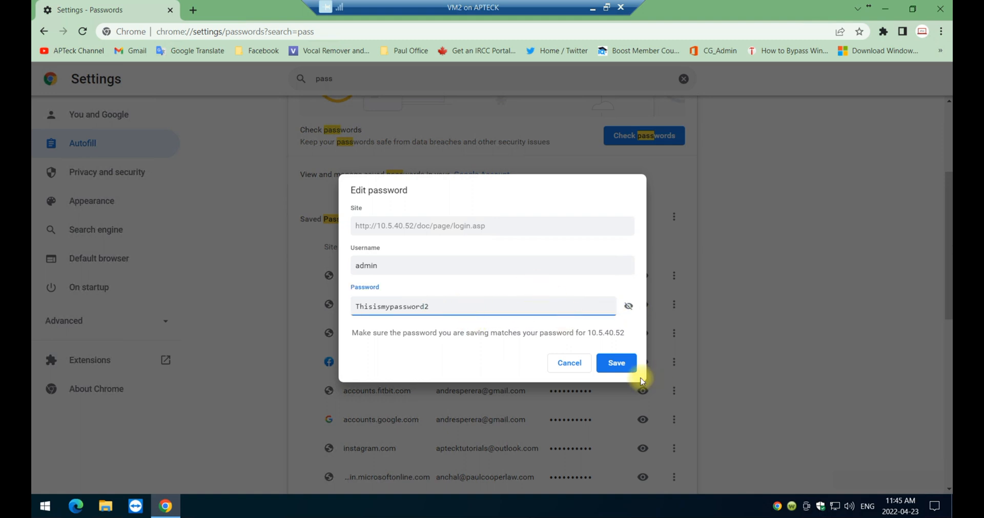
{"action": "mouse_move", "coordinate": [617, 369]}
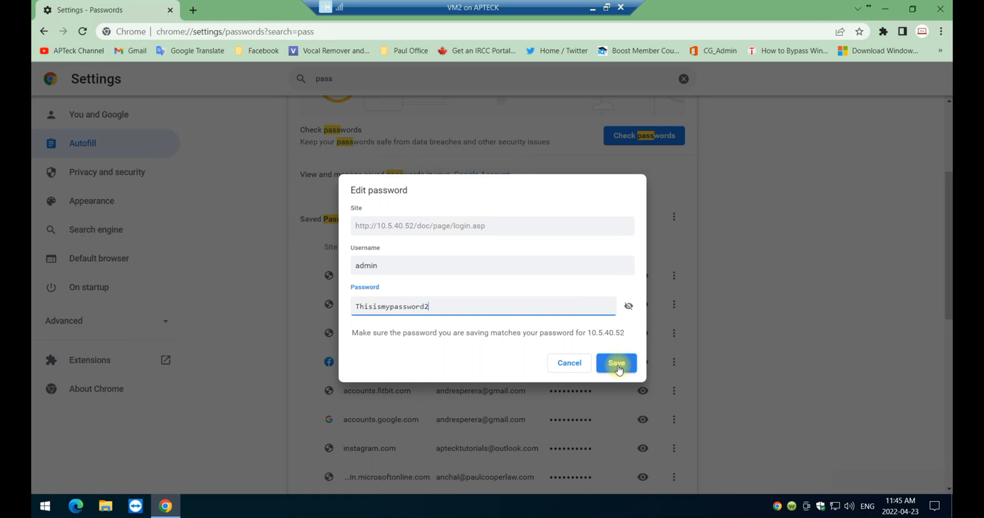
{"action": "left_click", "coordinate": [616, 363]}
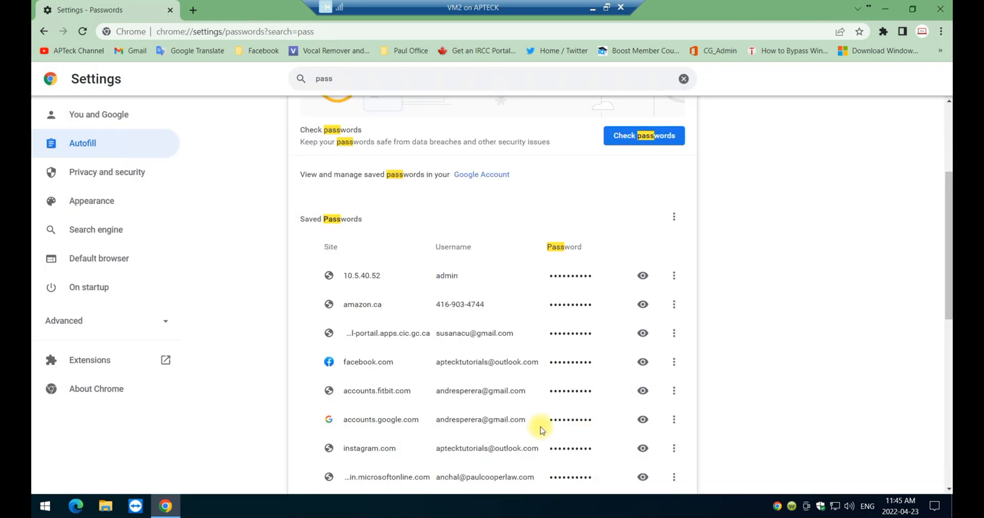
{"action": "mouse_move", "coordinate": [766, 350]}
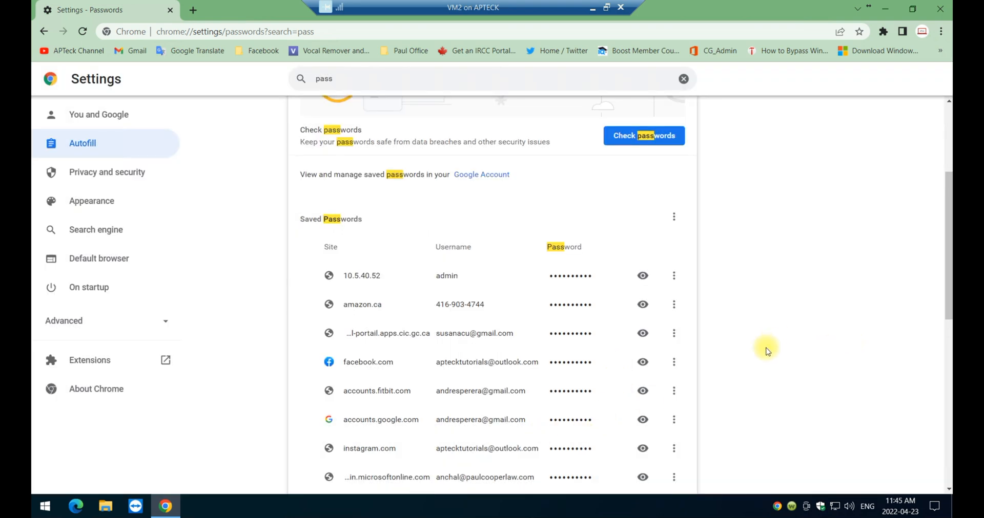
{"action": "mouse_move", "coordinate": [949, 24]}
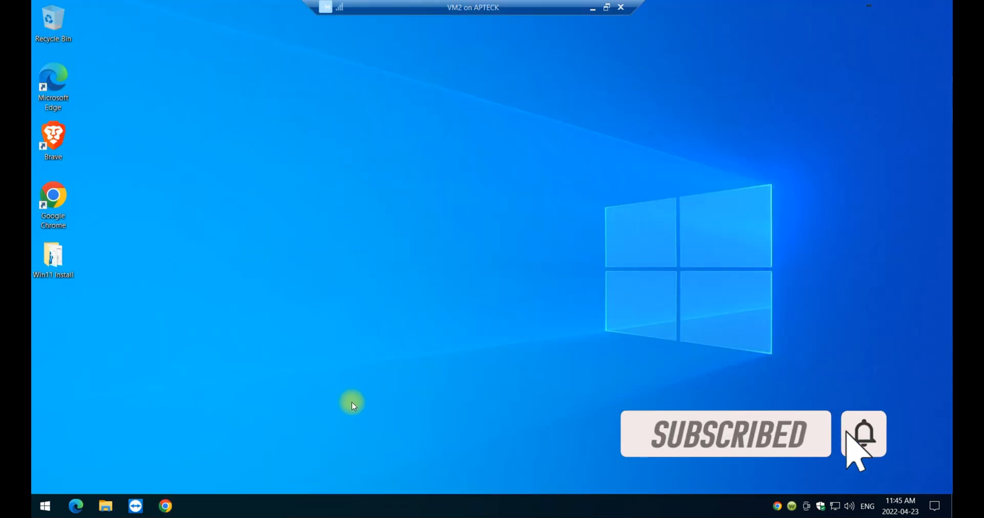
{"action": "mouse_move", "coordinate": [831, 464]}
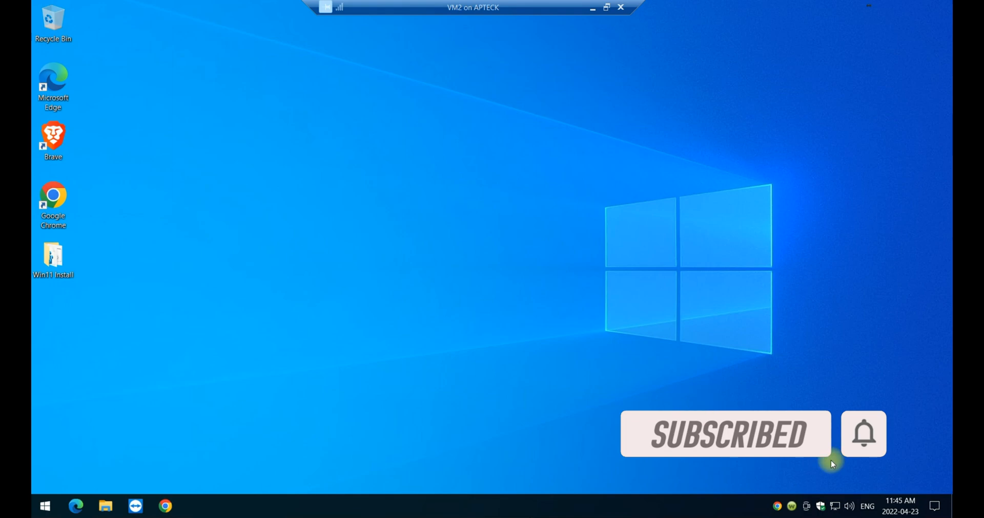